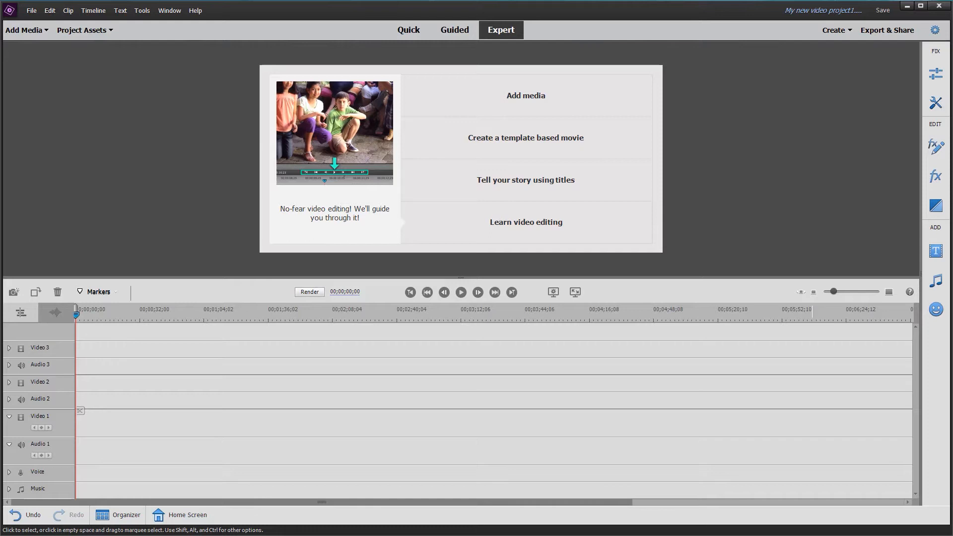
mouse_move(212, 209)
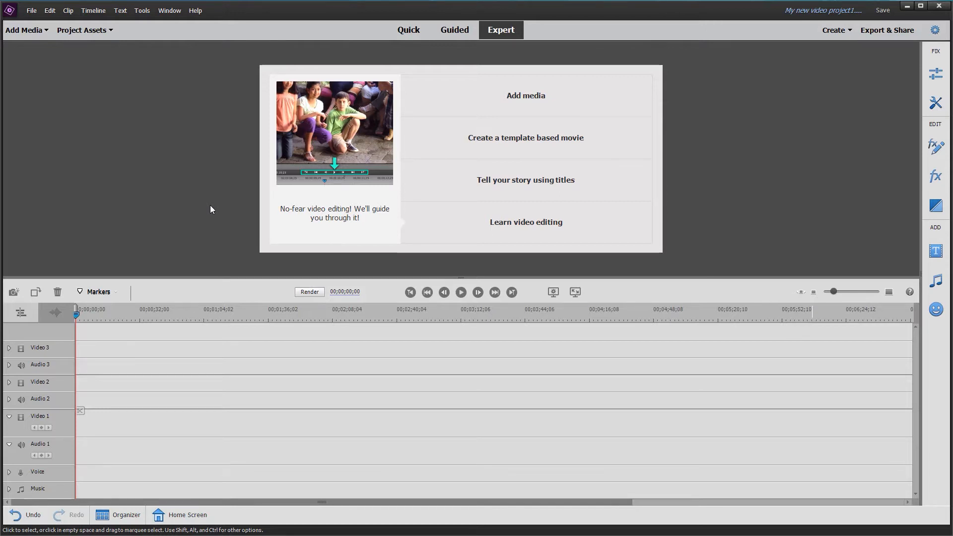
mouse_move(83, 130)
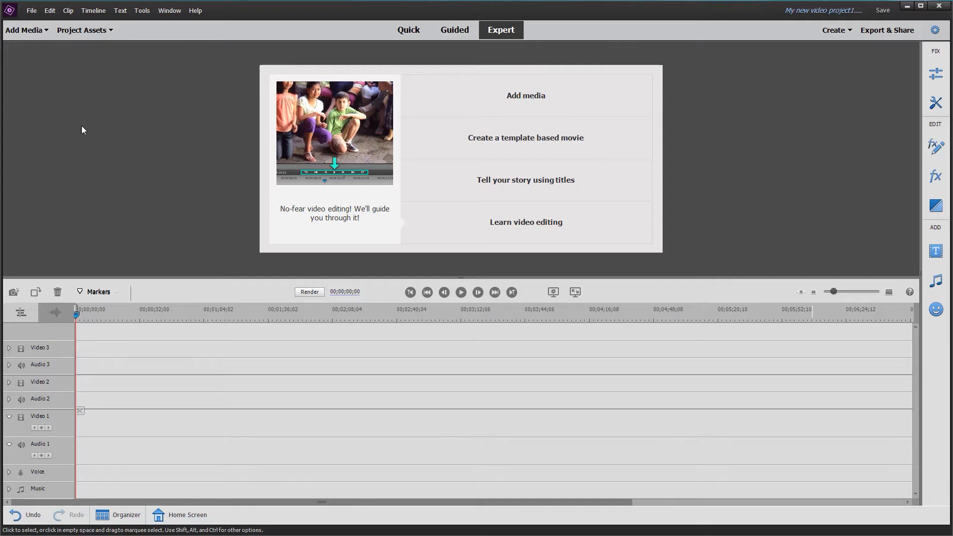
Start the Guided 'Fill black bars aesthetically' walkthrough and advance to its add-media step.
left_click(455, 30)
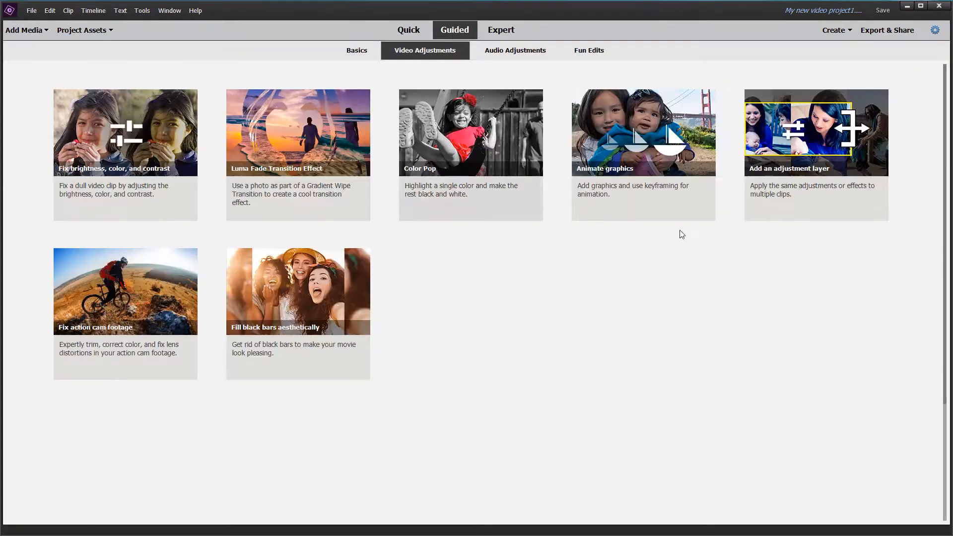
mouse_move(821, 363)
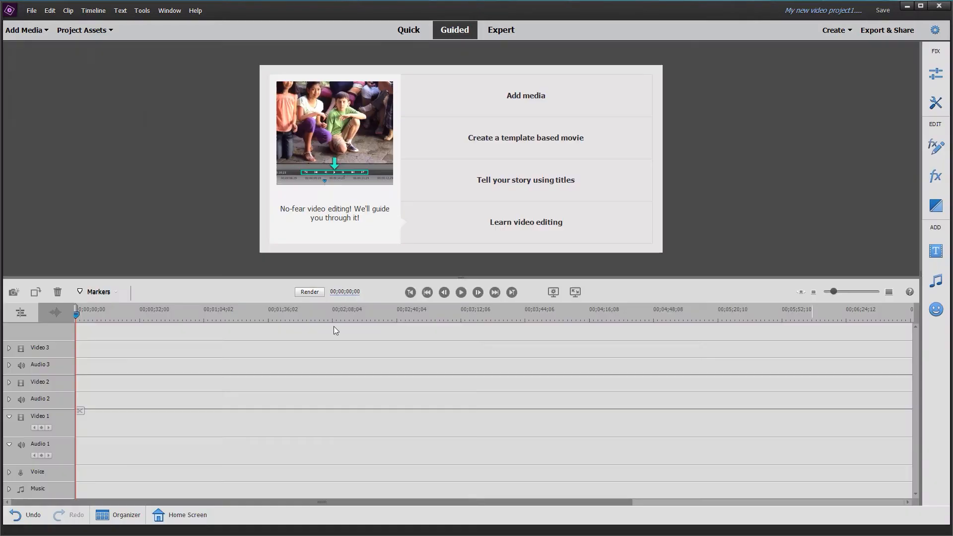
left_click(500, 30)
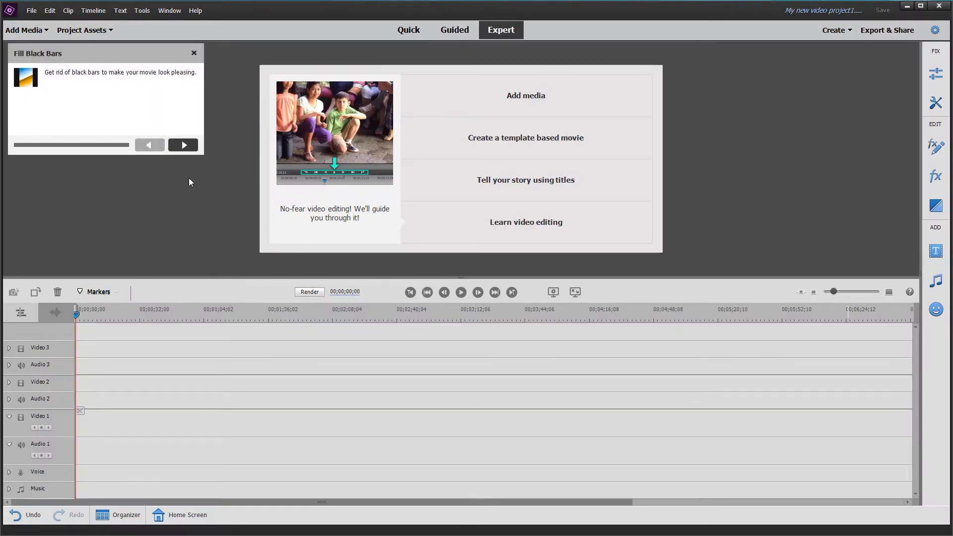
left_click(182, 145)
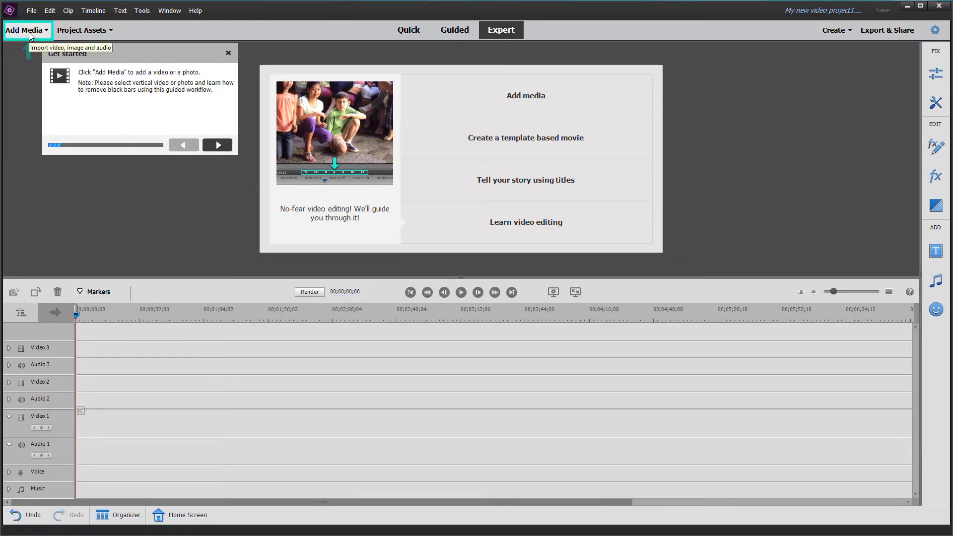
Import the RACO9415 baby video from Pictures via Add Media > Files and folders.
left_click(25, 29)
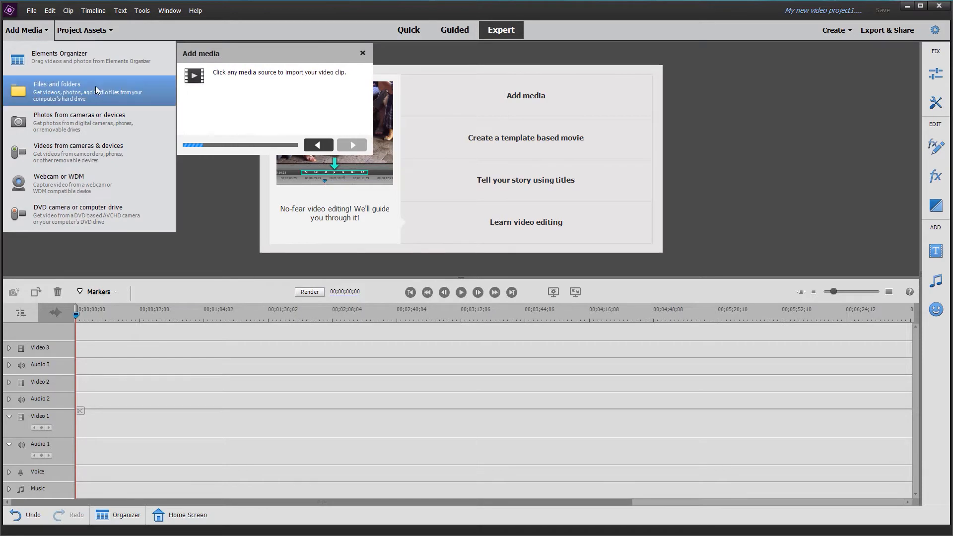
left_click(56, 90)
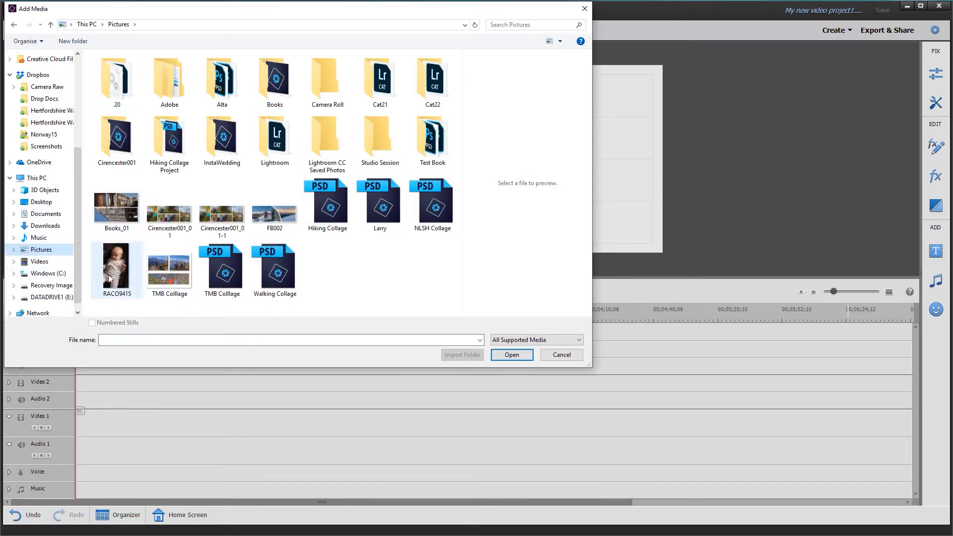
left_click(116, 266)
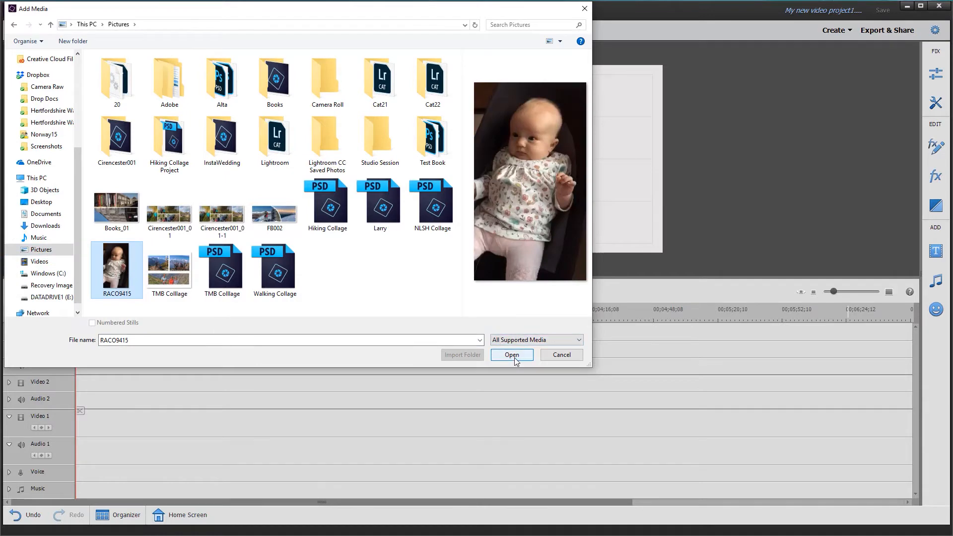
left_click(511, 354)
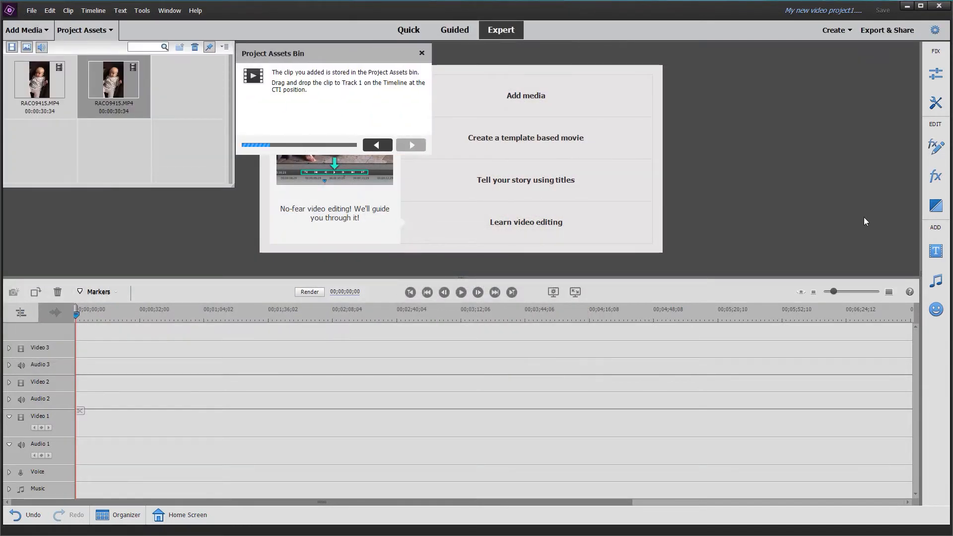
mouse_move(261, 255)
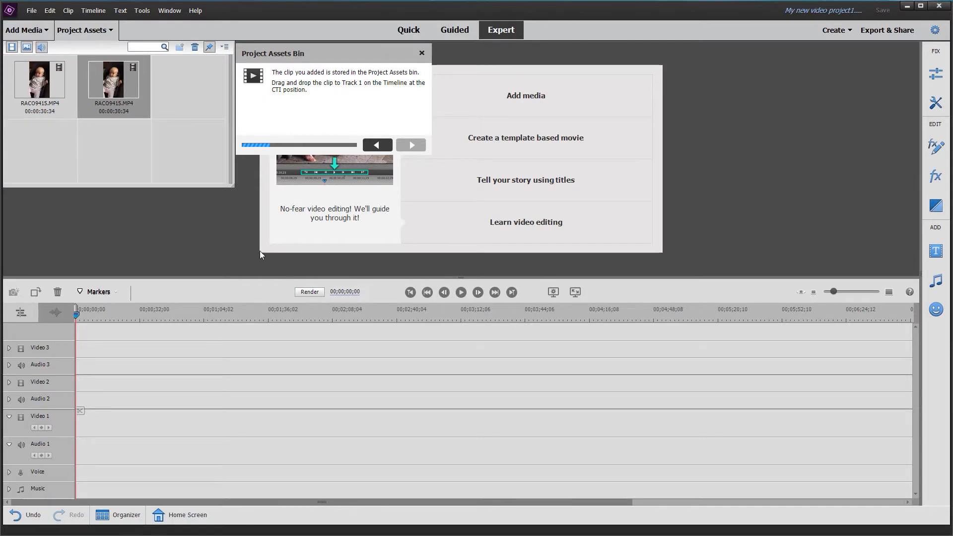
mouse_move(92, 217)
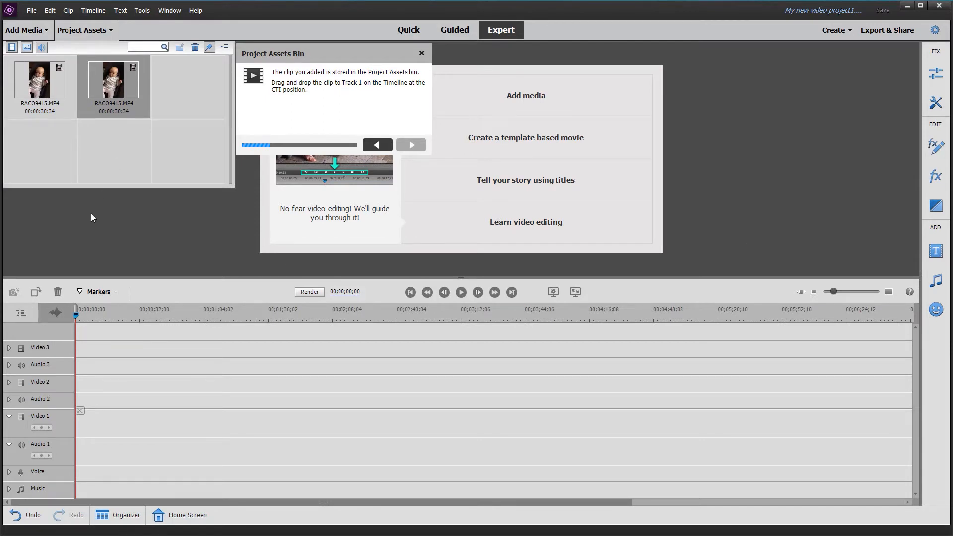
mouse_move(141, 75)
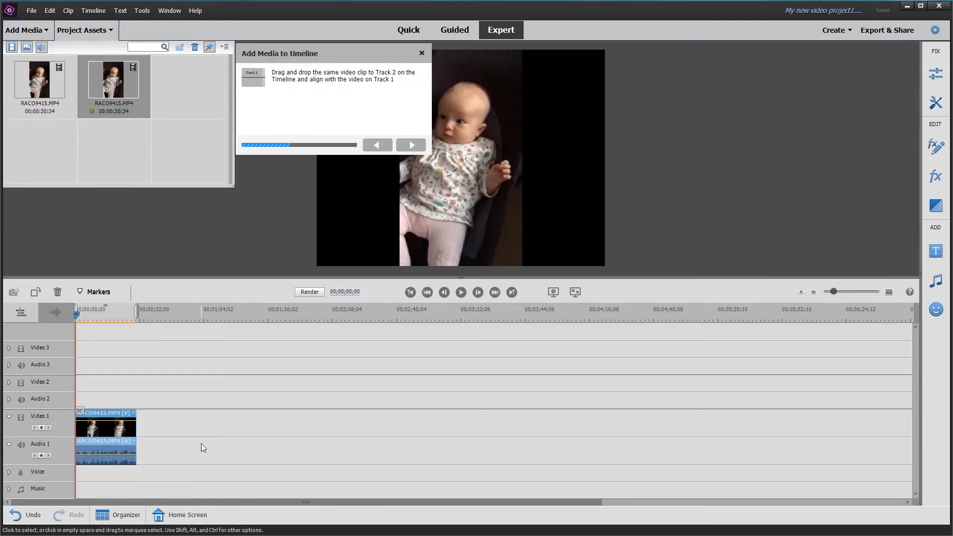
mouse_move(411, 145)
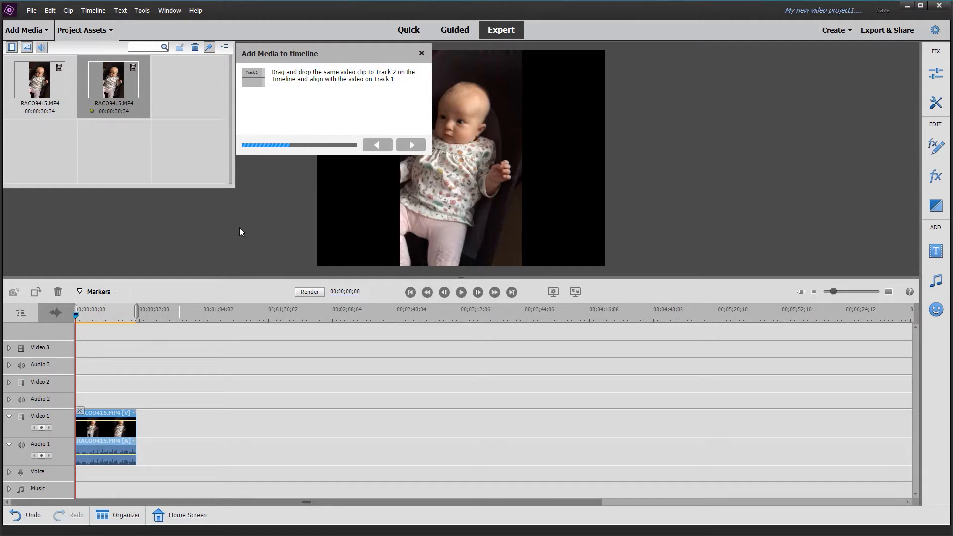
mouse_move(125, 80)
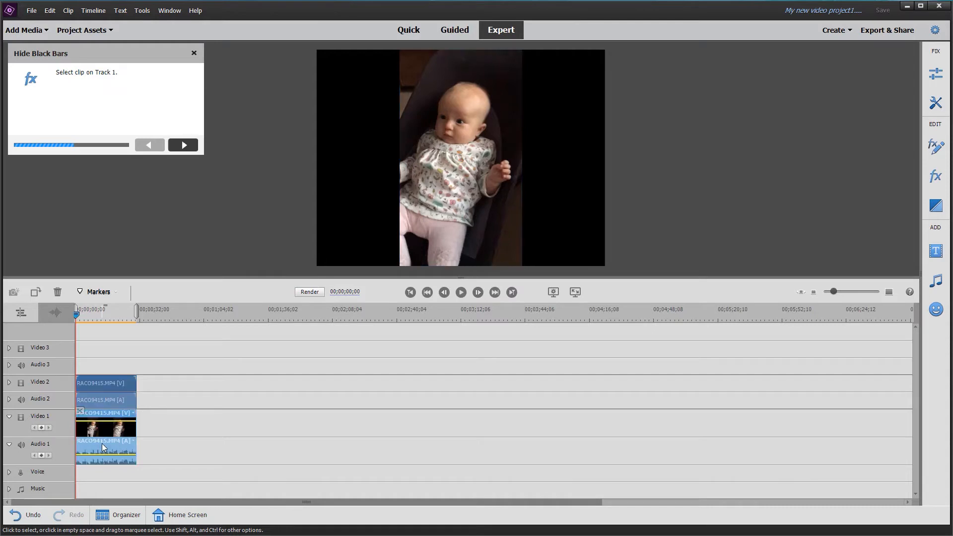
mouse_move(310, 458)
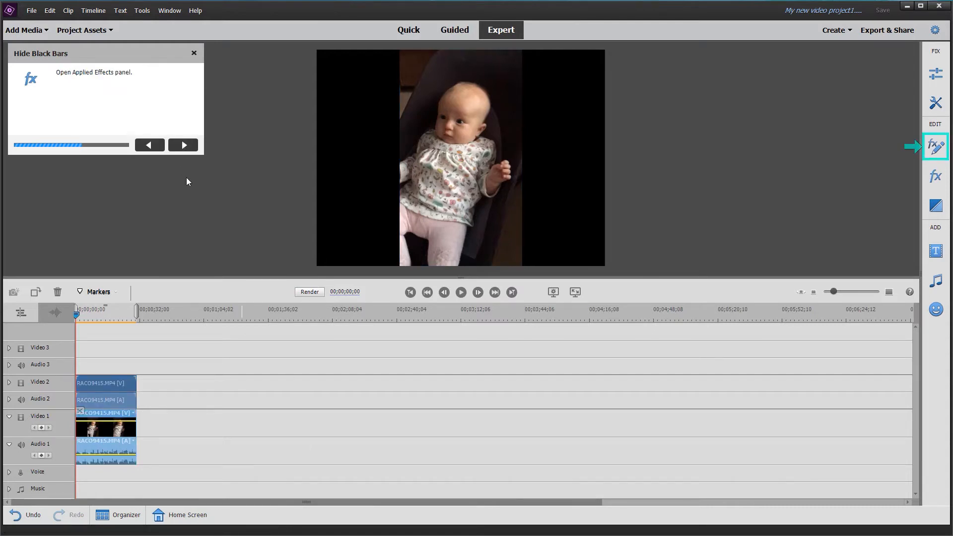
mouse_move(736, 233)
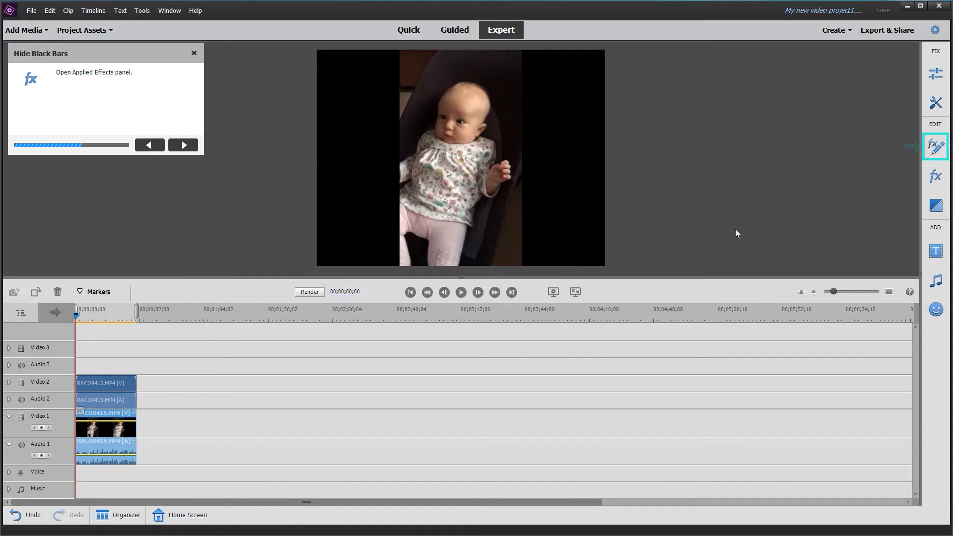
Show the Applied Effects Motion settings for the Video 1 clip.
left_click(939, 145)
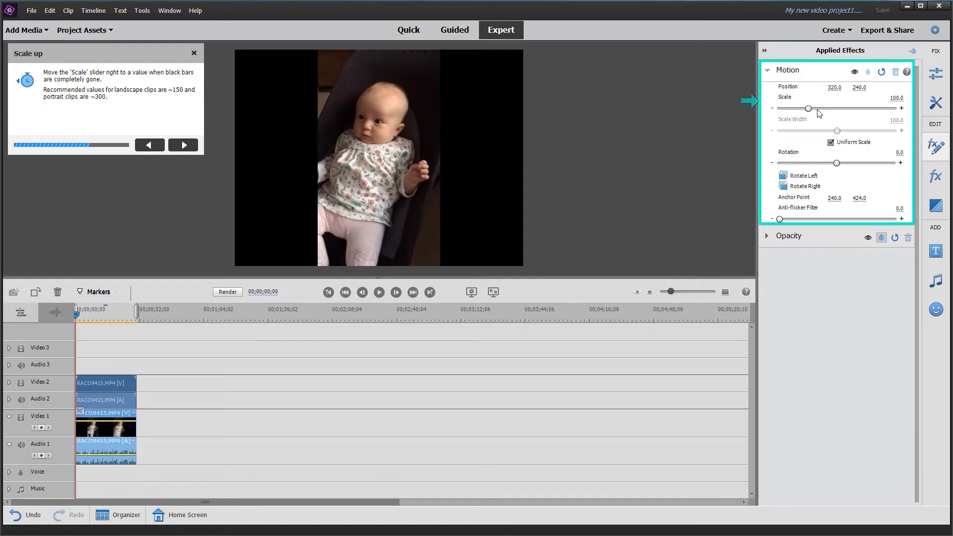
Drag the Motion Scale slider until the background copy reads about 244%.
left_click_drag(809, 108, 822, 108)
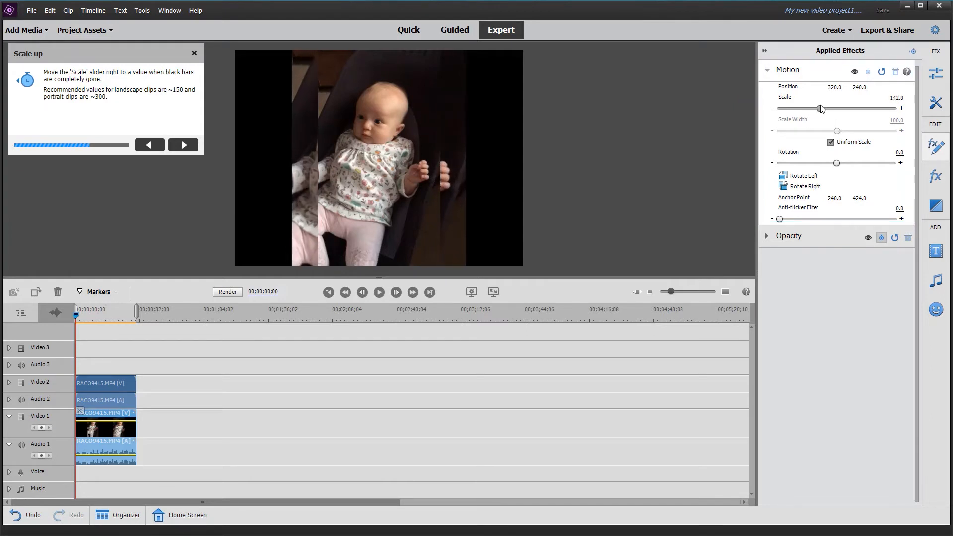
left_click_drag(820, 108, 840, 108)
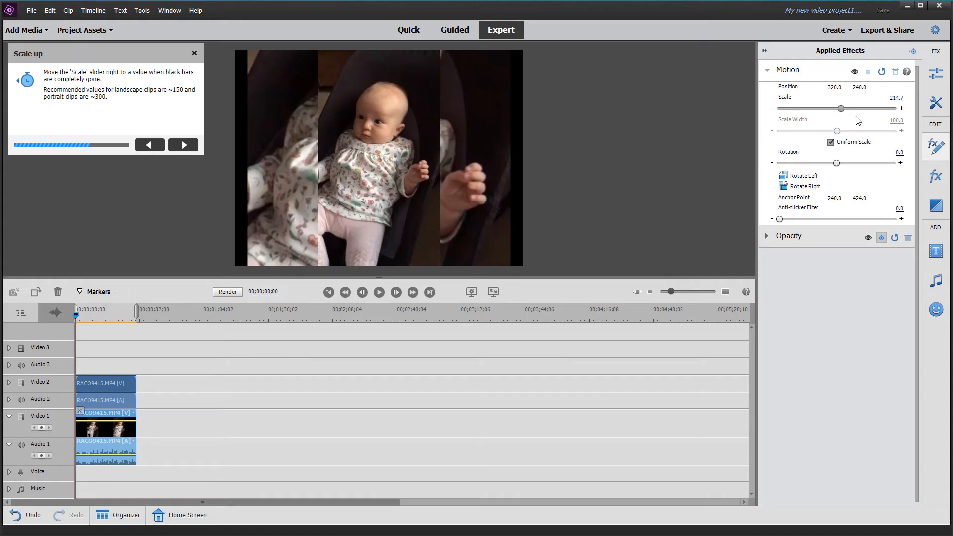
left_click_drag(839, 108, 857, 108)
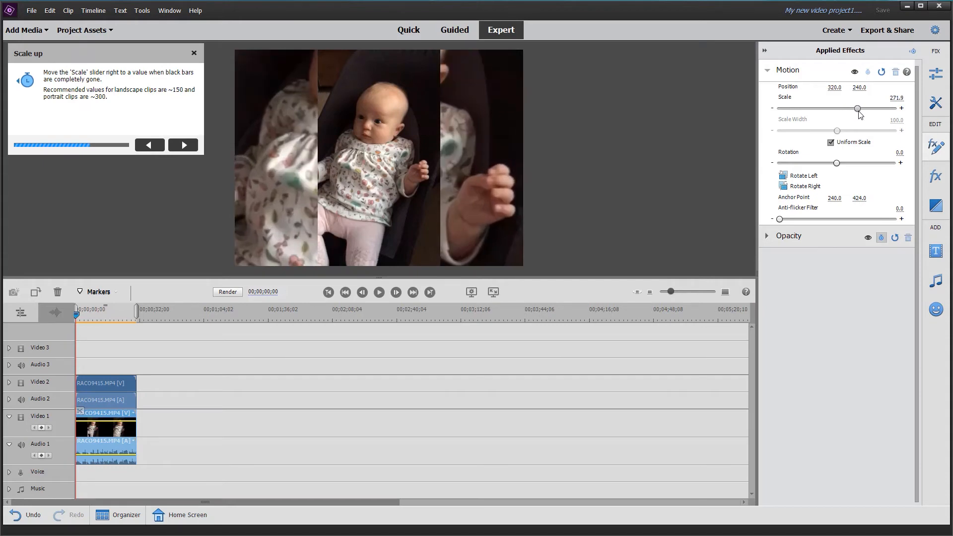
left_click_drag(857, 108, 855, 108)
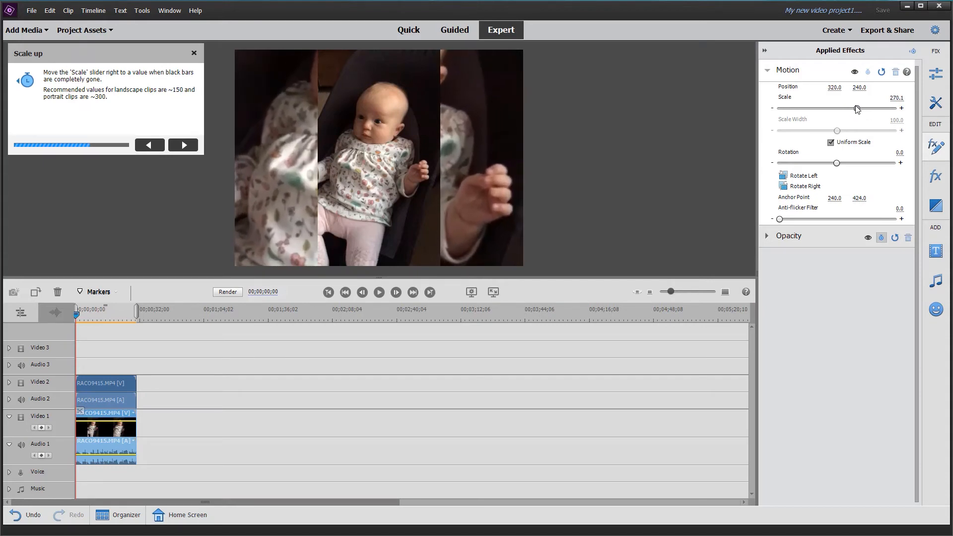
left_click_drag(858, 109, 851, 108)
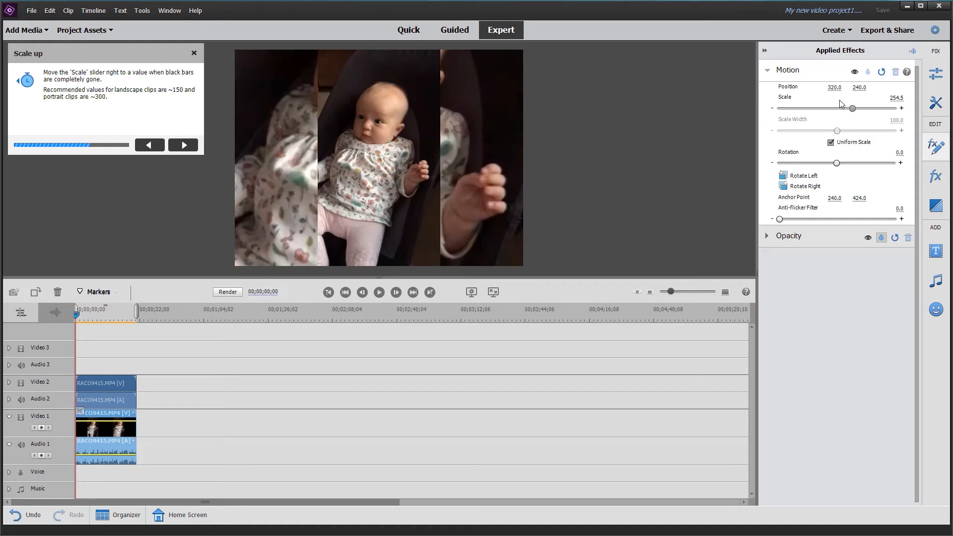
left_click_drag(852, 108, 844, 108)
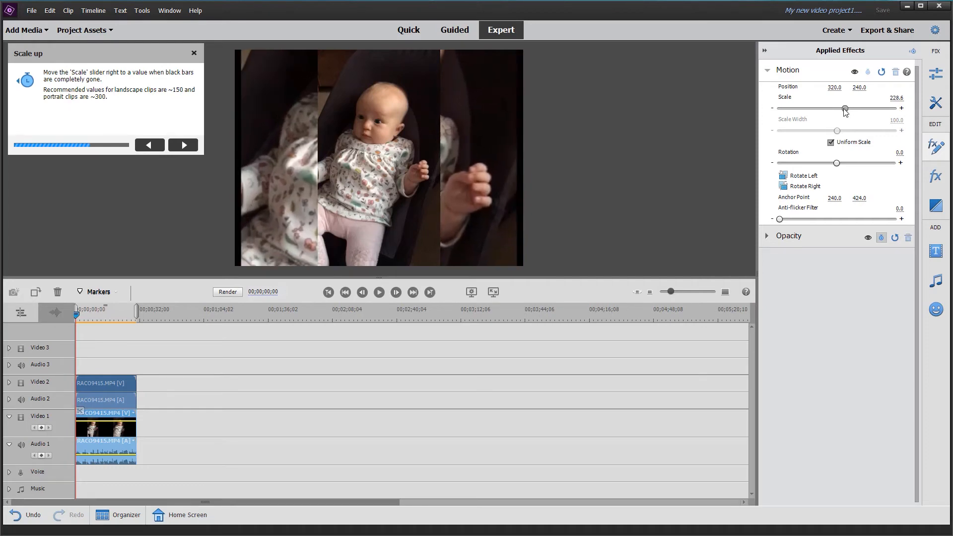
left_click_drag(844, 107, 849, 108)
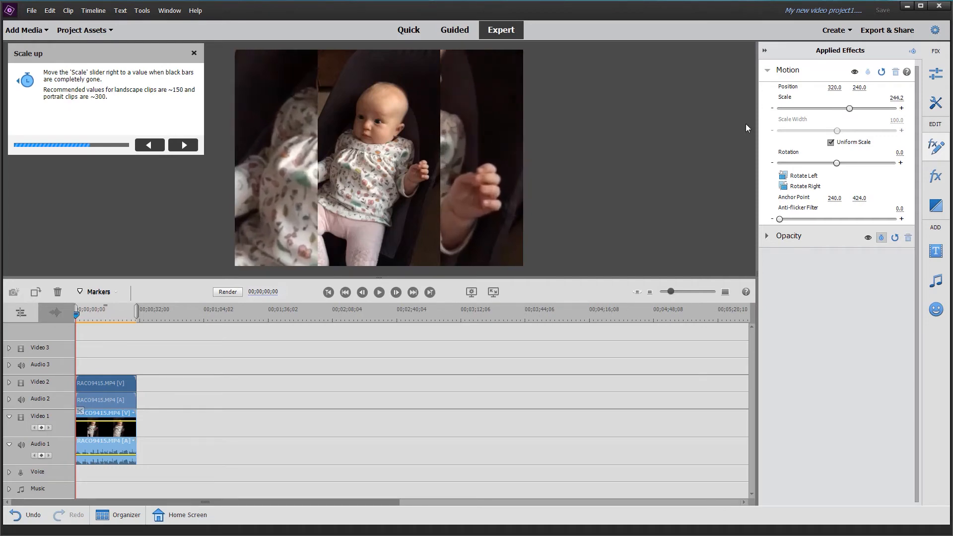
mouse_move(168, 154)
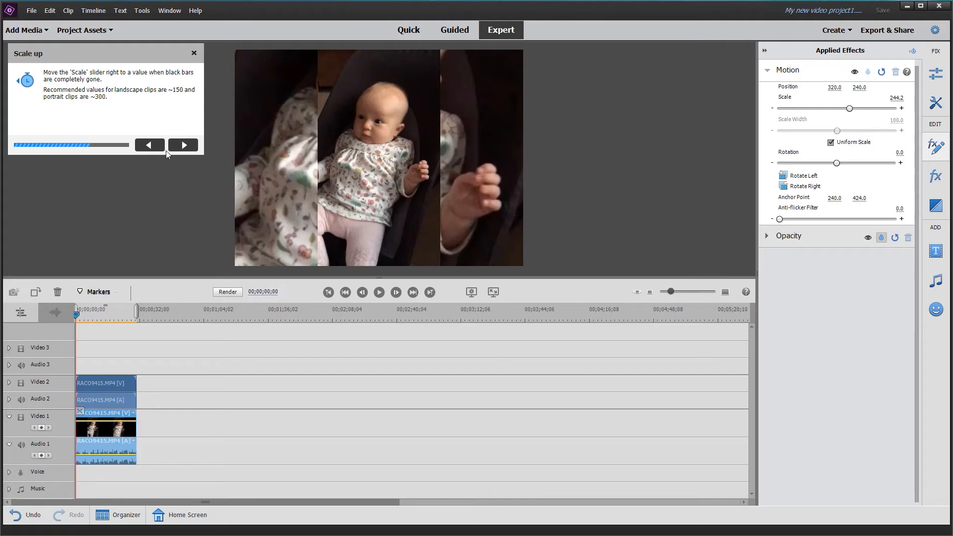
Advance the guide and drag Gaussian Blur from Effects onto the Video 1 clip.
left_click(182, 145)
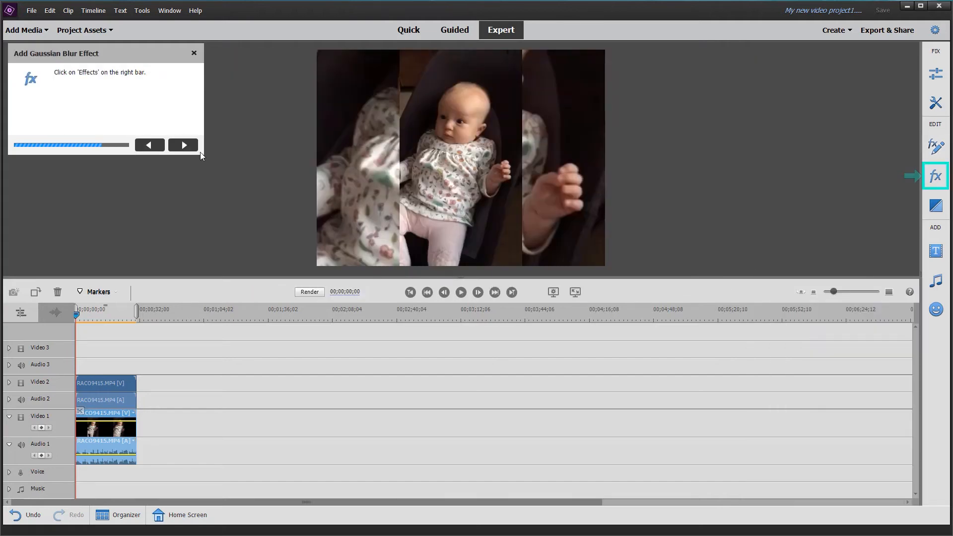
mouse_move(933, 176)
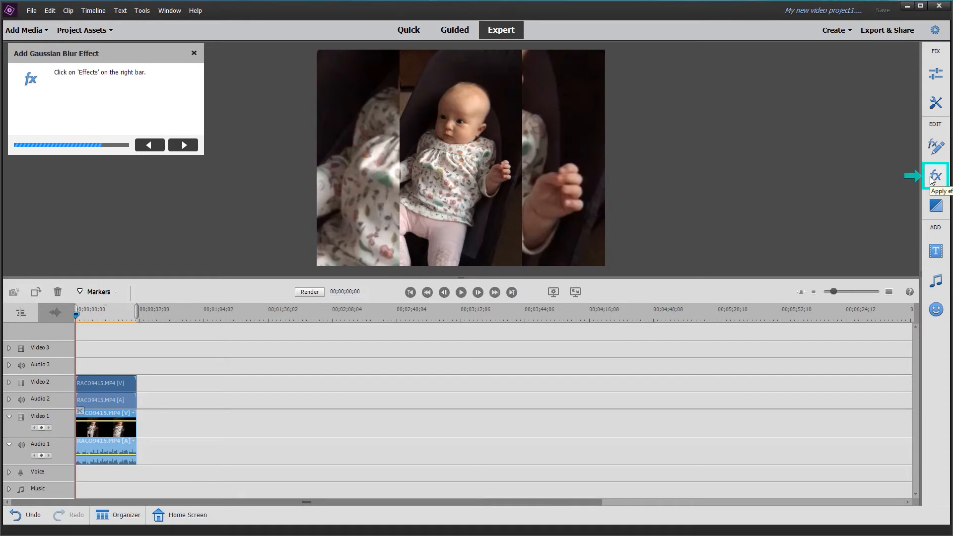
left_click(936, 177)
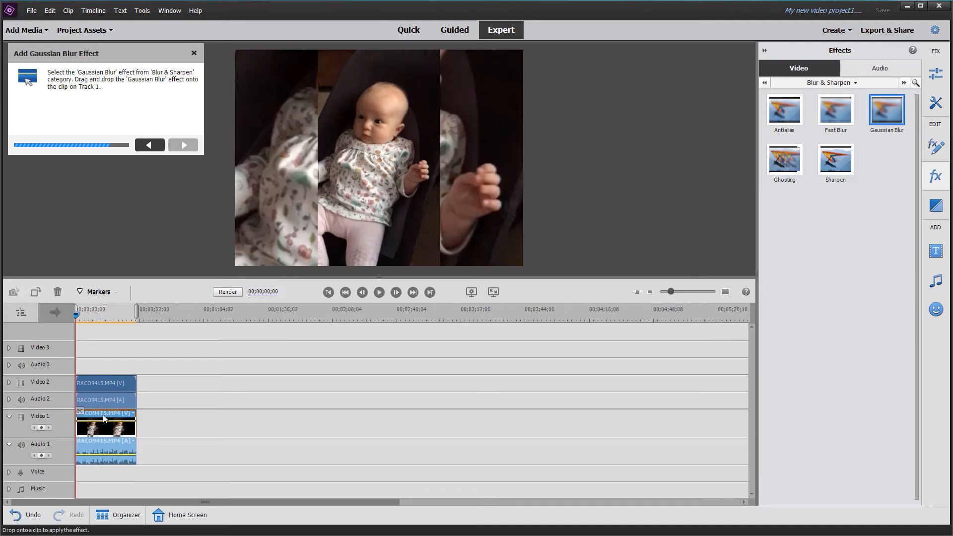
left_click_drag(884, 109, 105, 419)
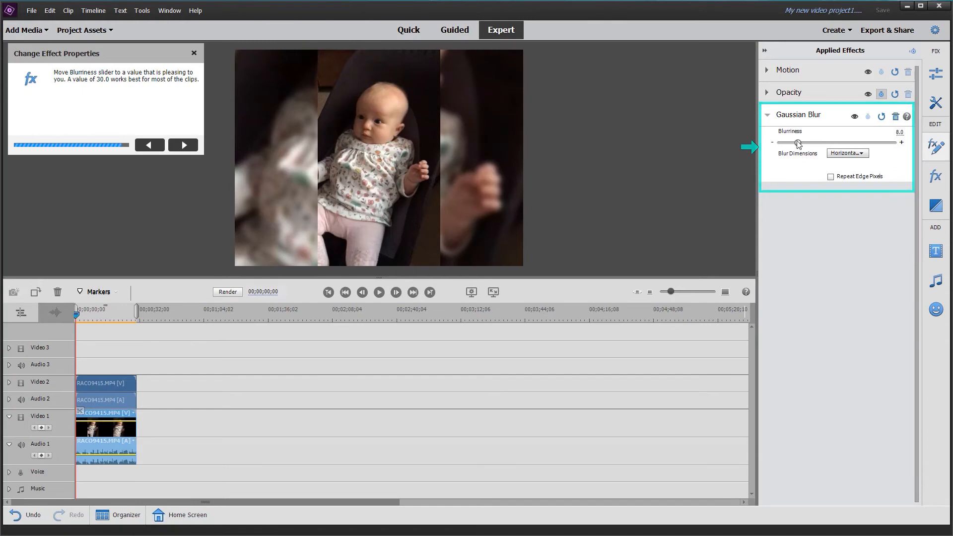
Set the Gaussian Blur blurriness to 34, then advance the guide to its final step.
left_click_drag(797, 142, 826, 142)
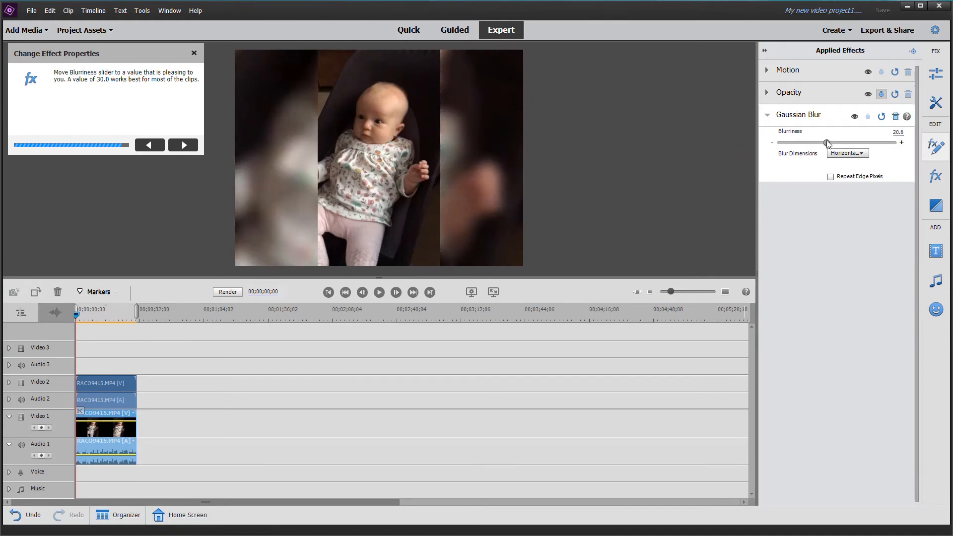
left_click_drag(826, 143, 842, 142)
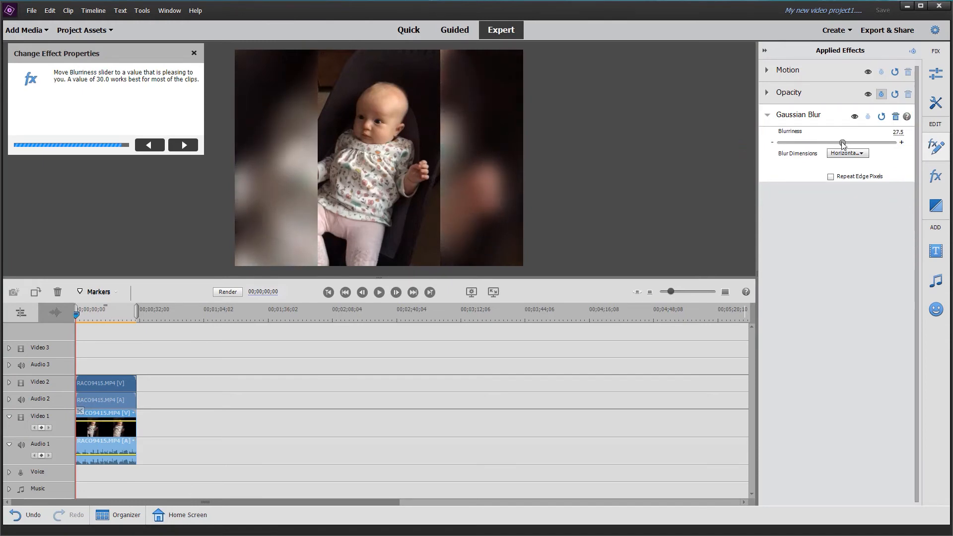
left_click_drag(842, 142, 837, 143)
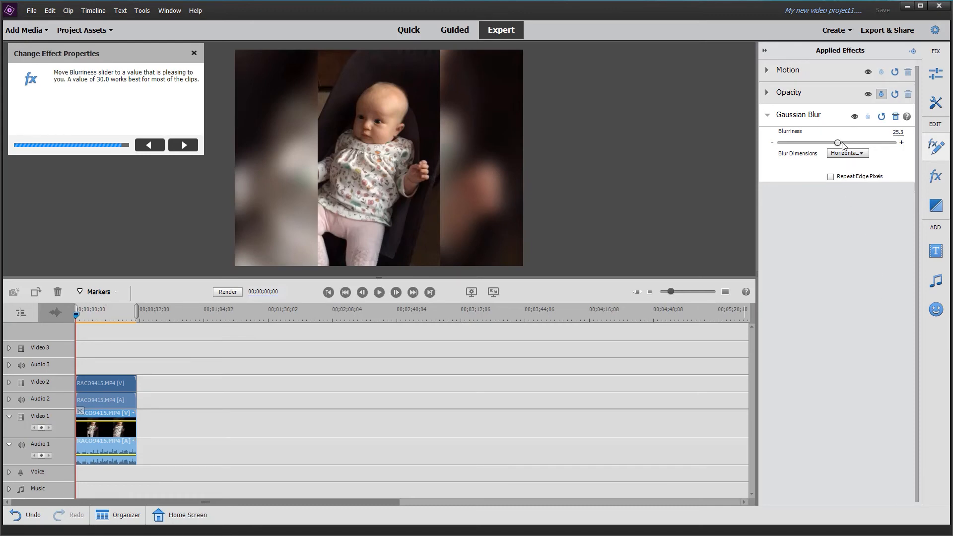
left_click_drag(838, 143, 880, 142)
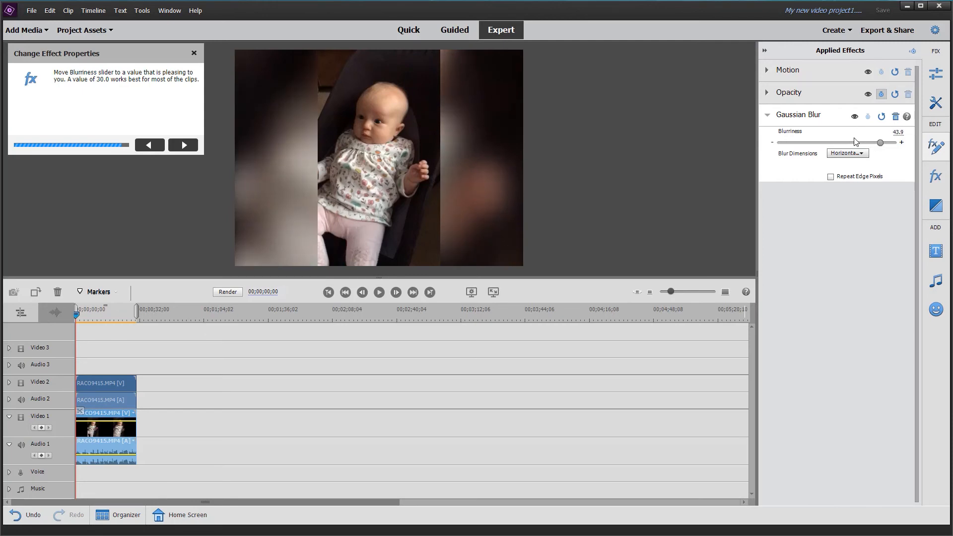
left_click_drag(879, 142, 838, 142)
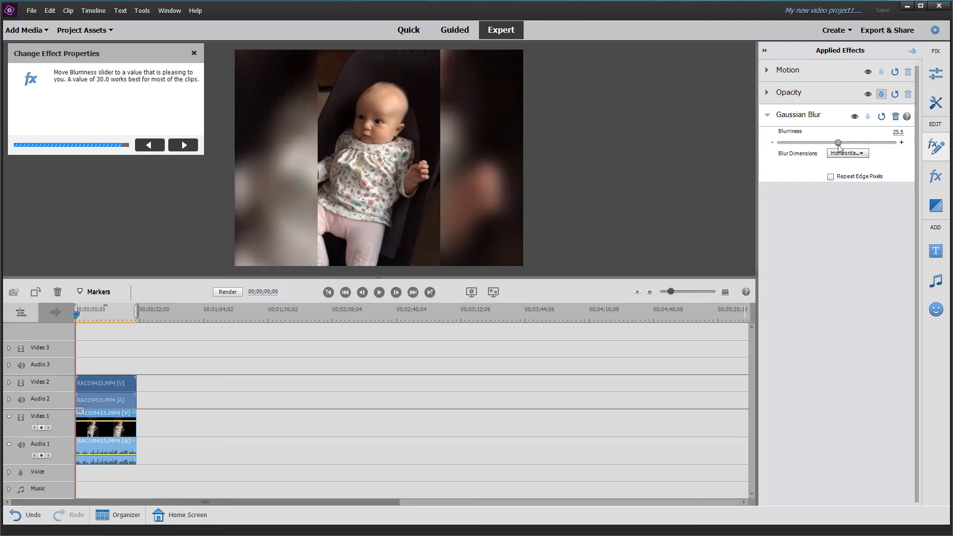
left_click_drag(838, 142, 857, 143)
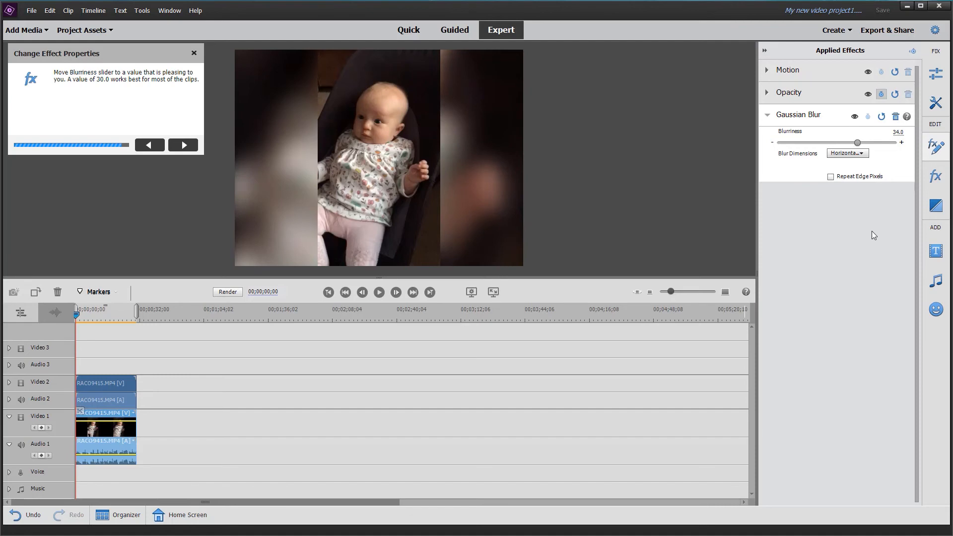
mouse_move(286, 207)
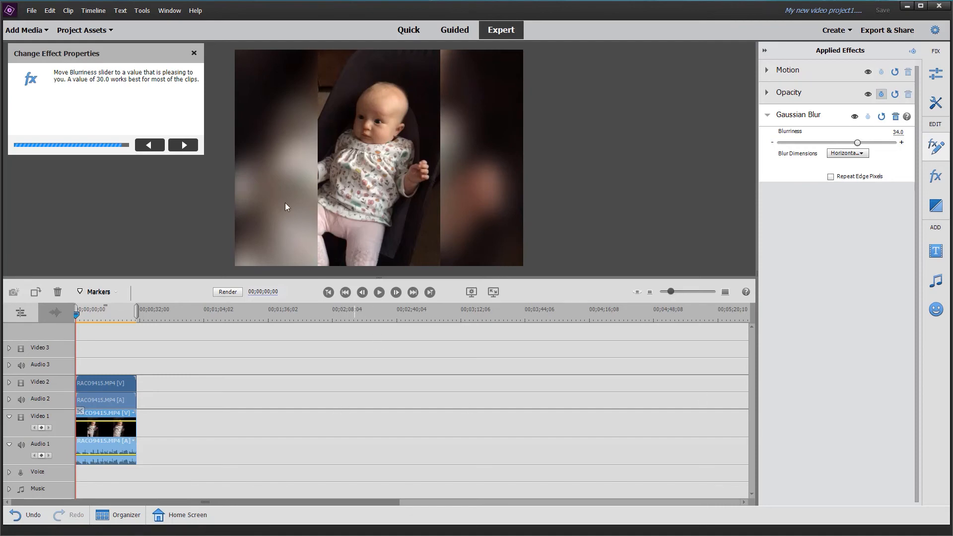
left_click(183, 144)
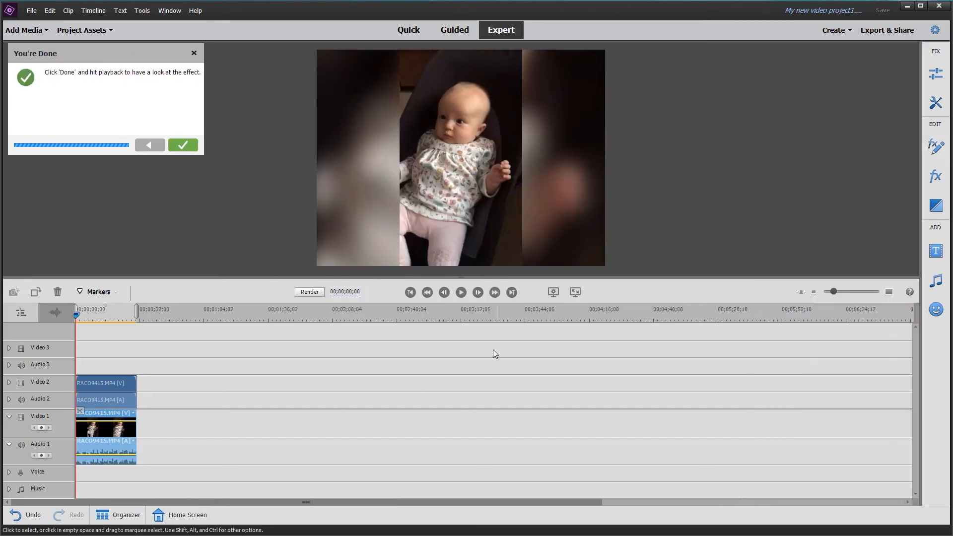
Close the guide with Done, then play and pause the blurred-background clip.
left_click(182, 144)
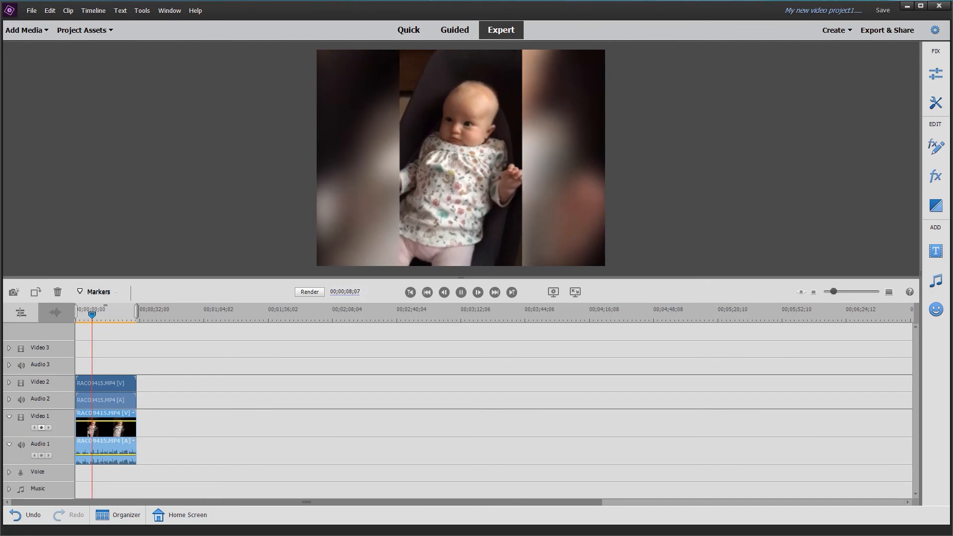
left_click(460, 292)
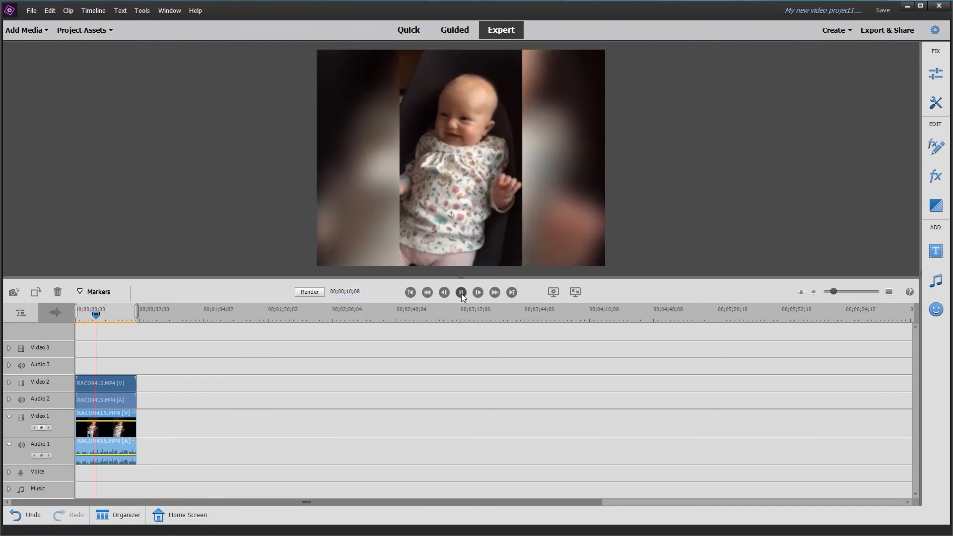
left_click(460, 292)
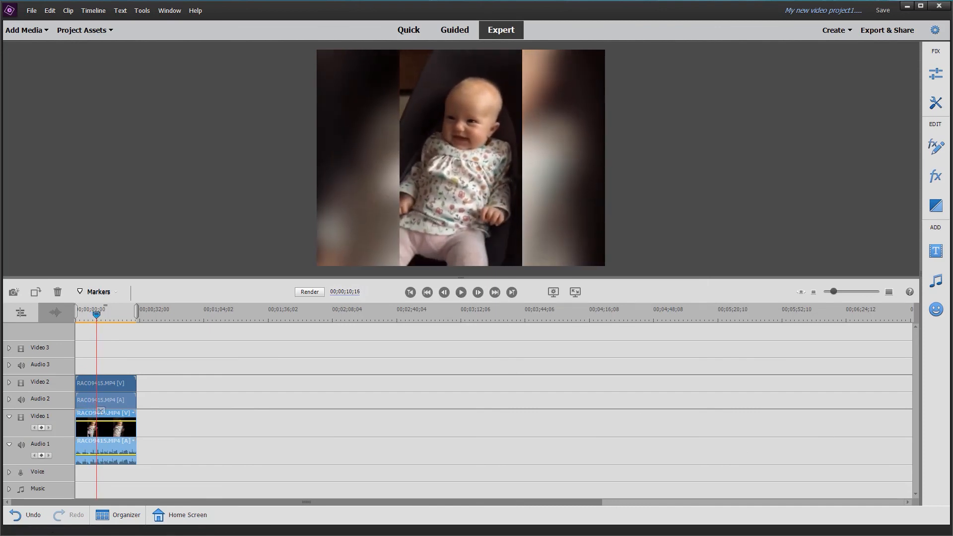